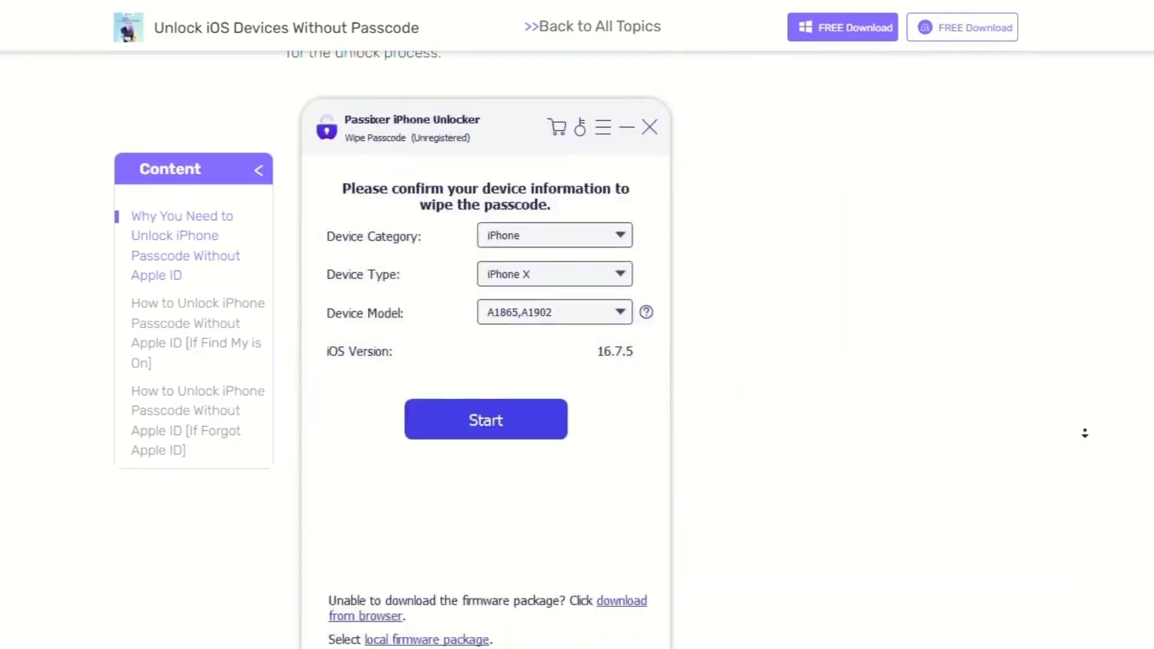
Enter a wrong passcode until iPhone Unavailable appears, then choose Forgot Passcode?
left_click(485, 420)
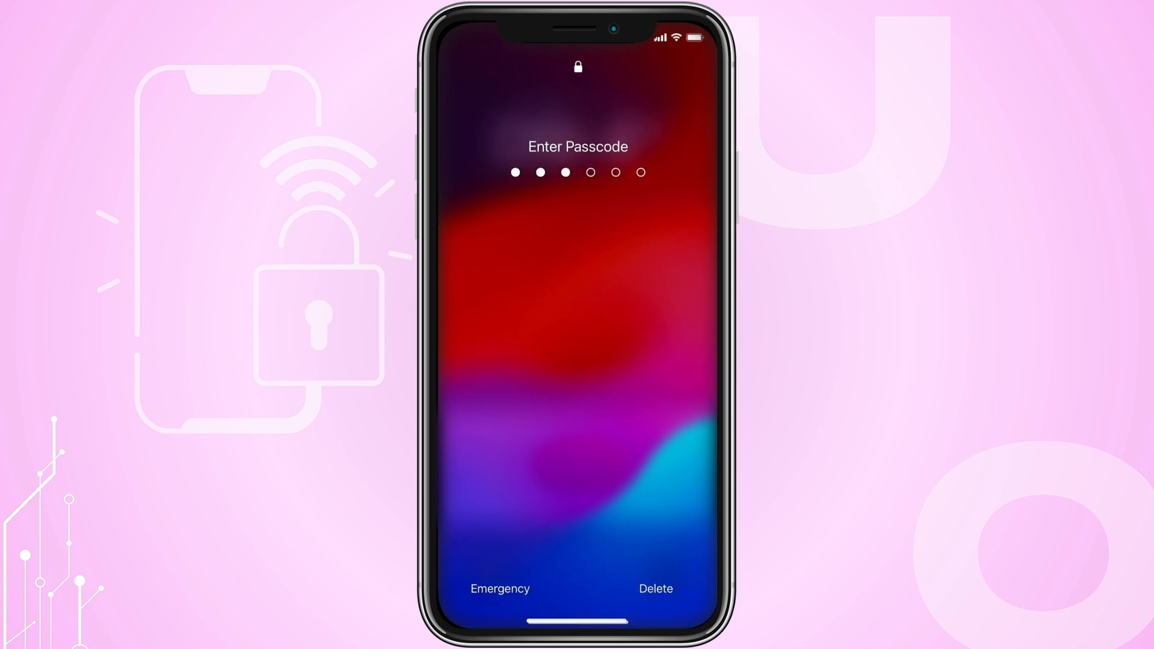
left_click(654, 589)
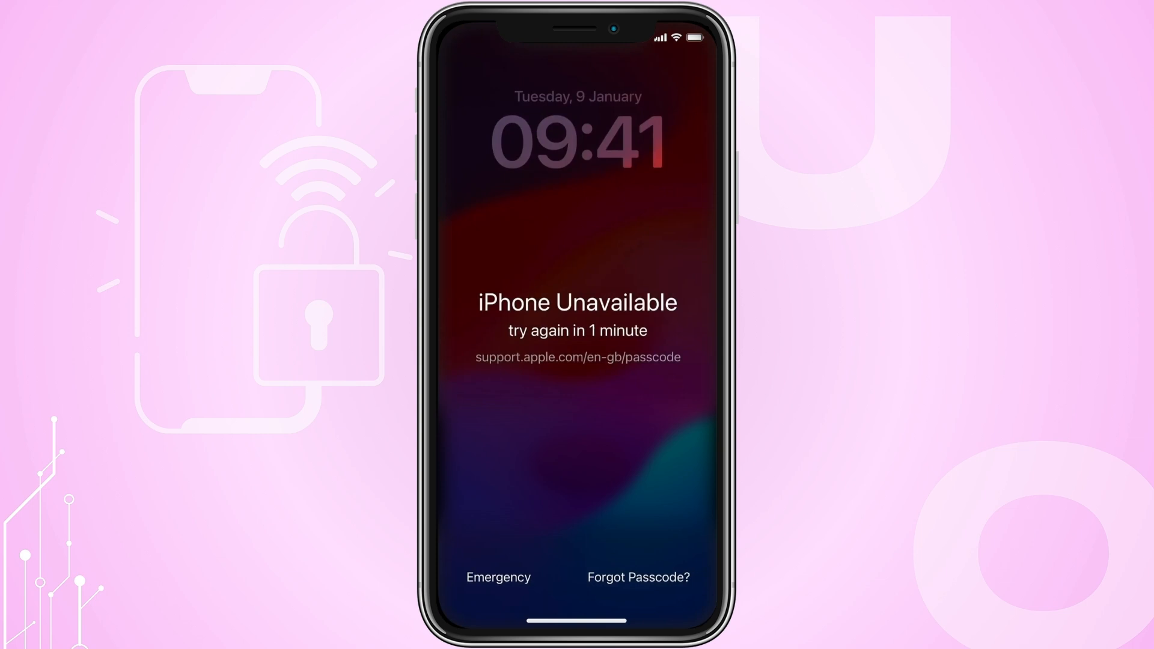
left_click(637, 577)
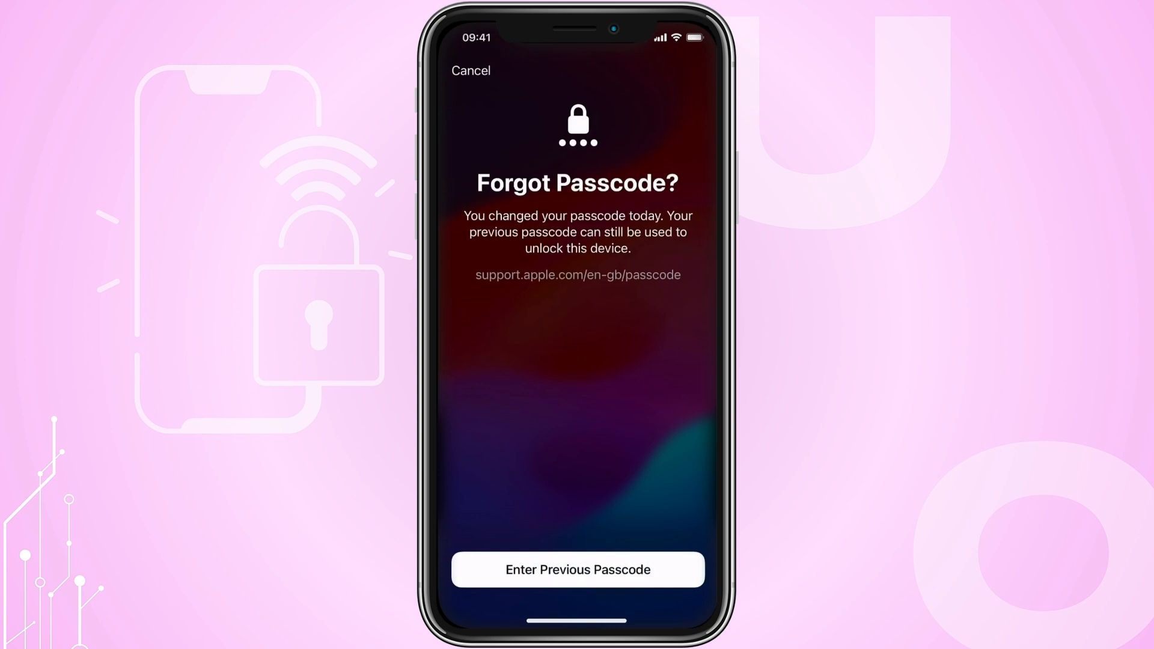
left_click(577, 569)
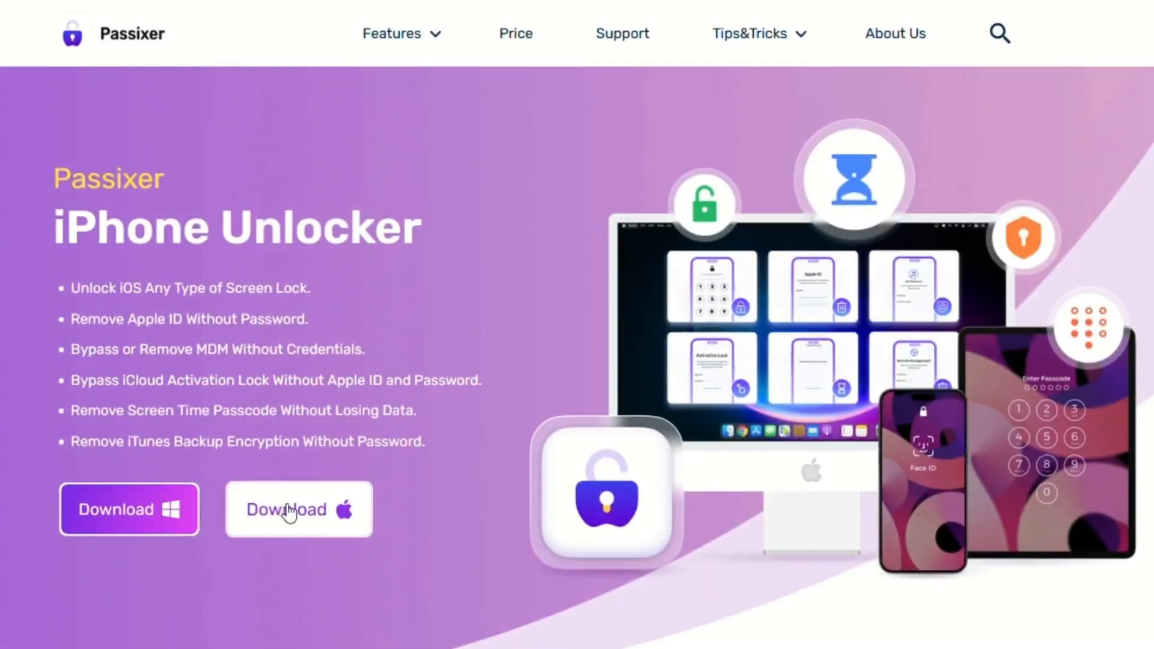
mouse_move(145, 509)
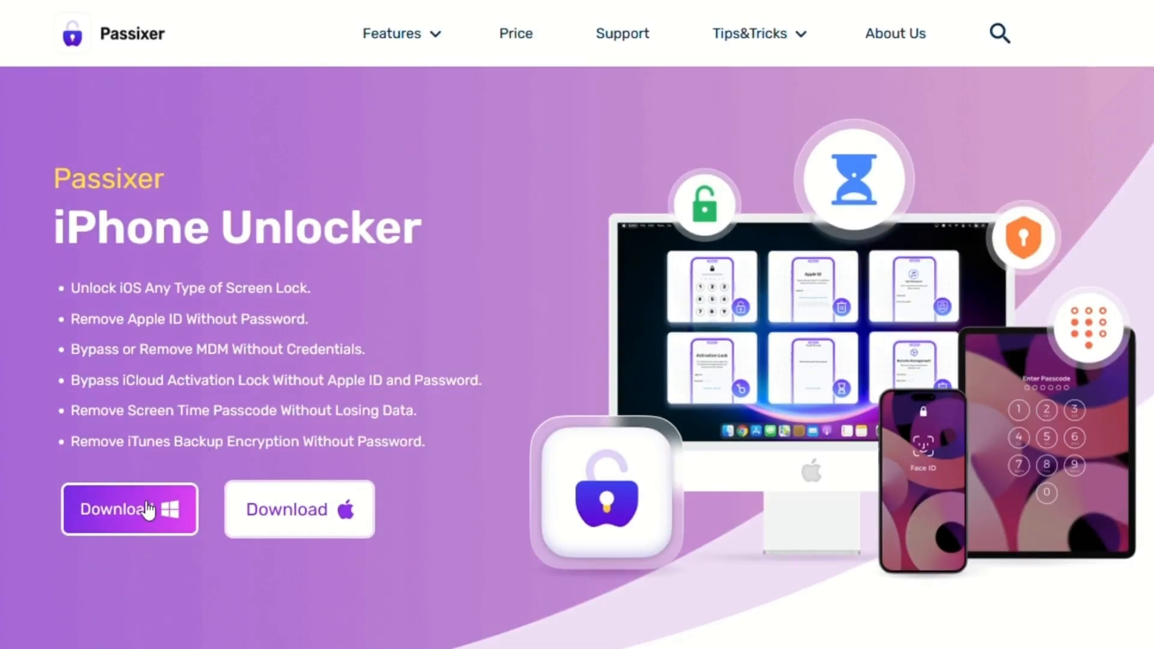
Download the Windows version of Passixer iPhone Unlocker from its product page
left_click(128, 508)
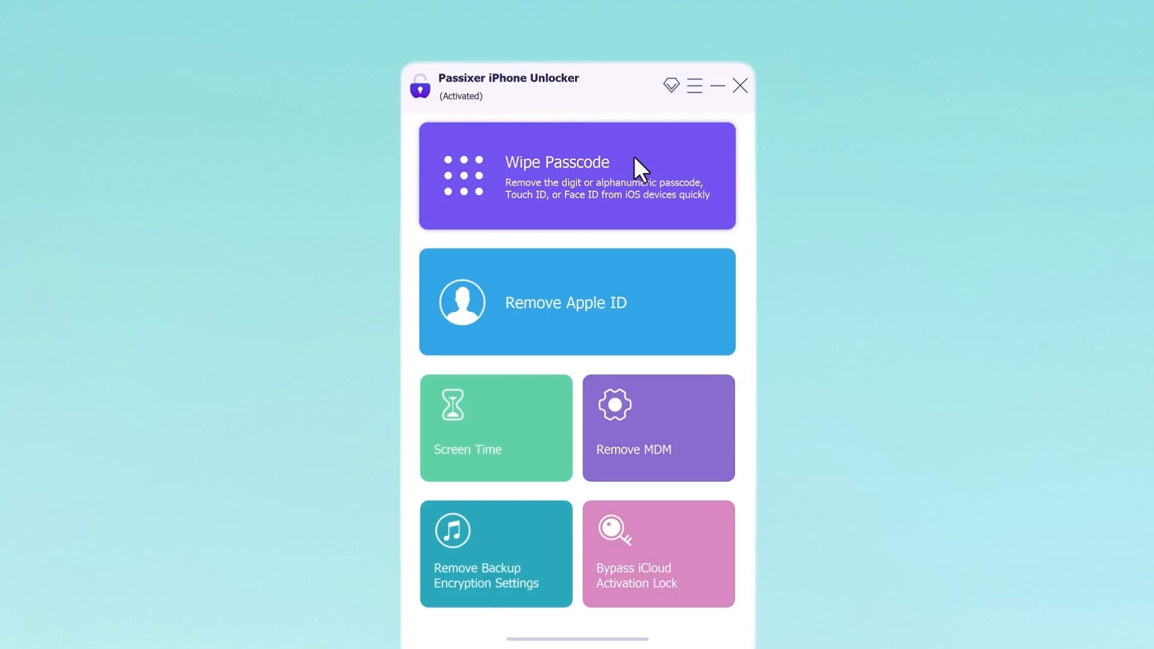
Start Wipe Passcode and confirm the device details as iPhone 11 on iOS 17.4
left_click(577, 175)
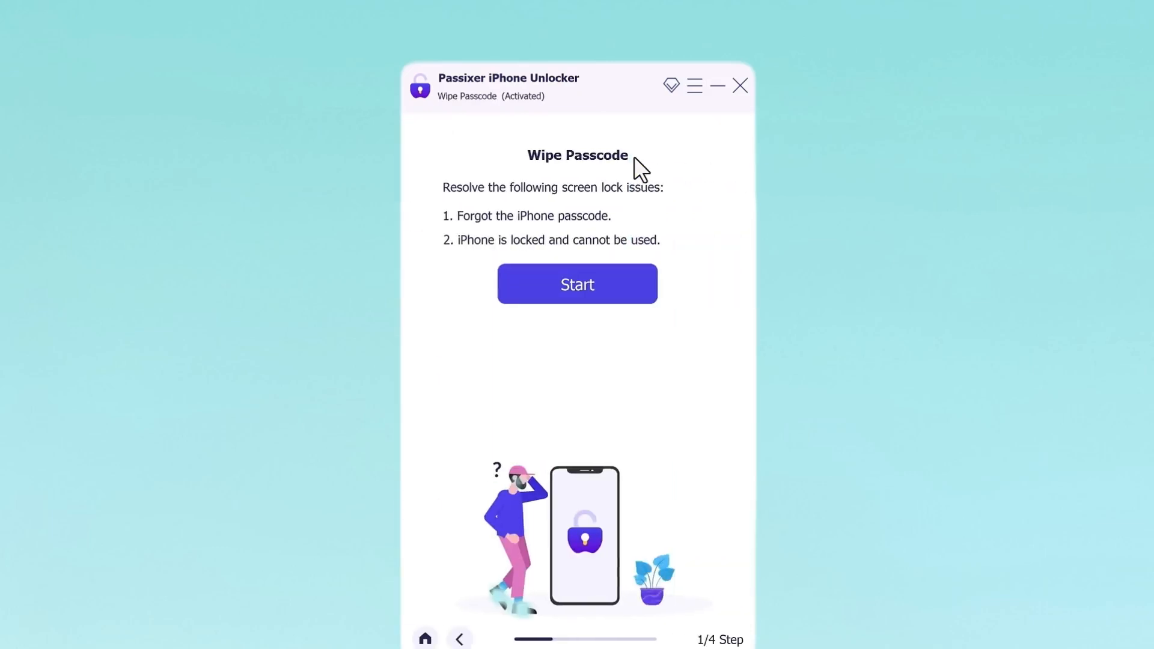
left_click(577, 283)
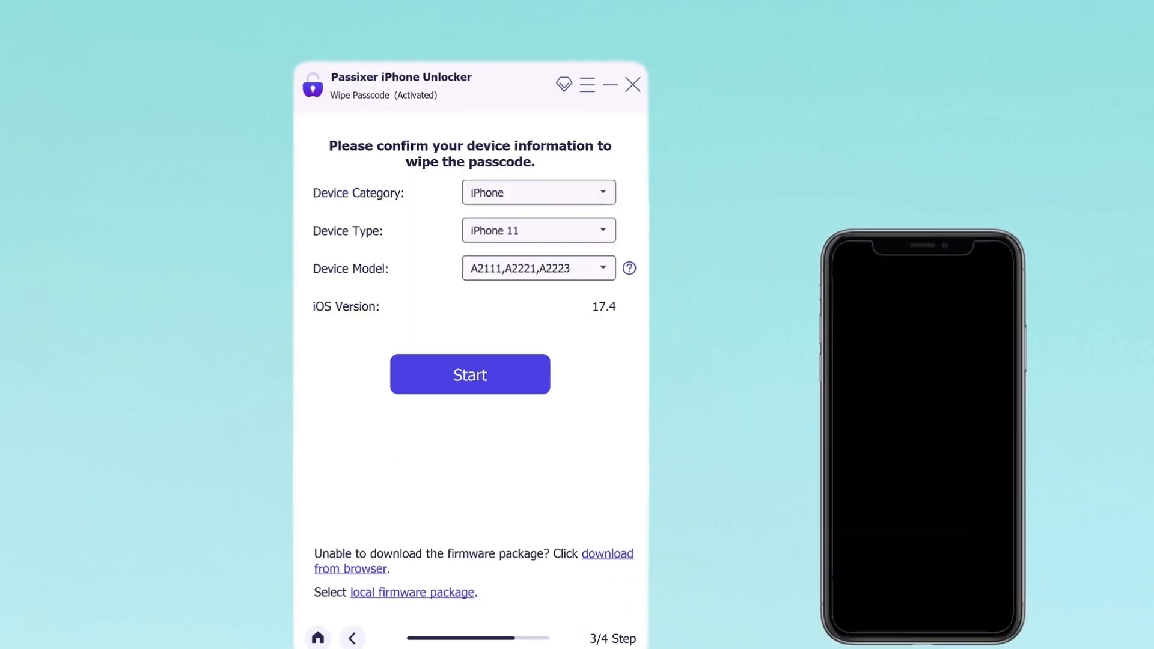
mouse_move(538, 229)
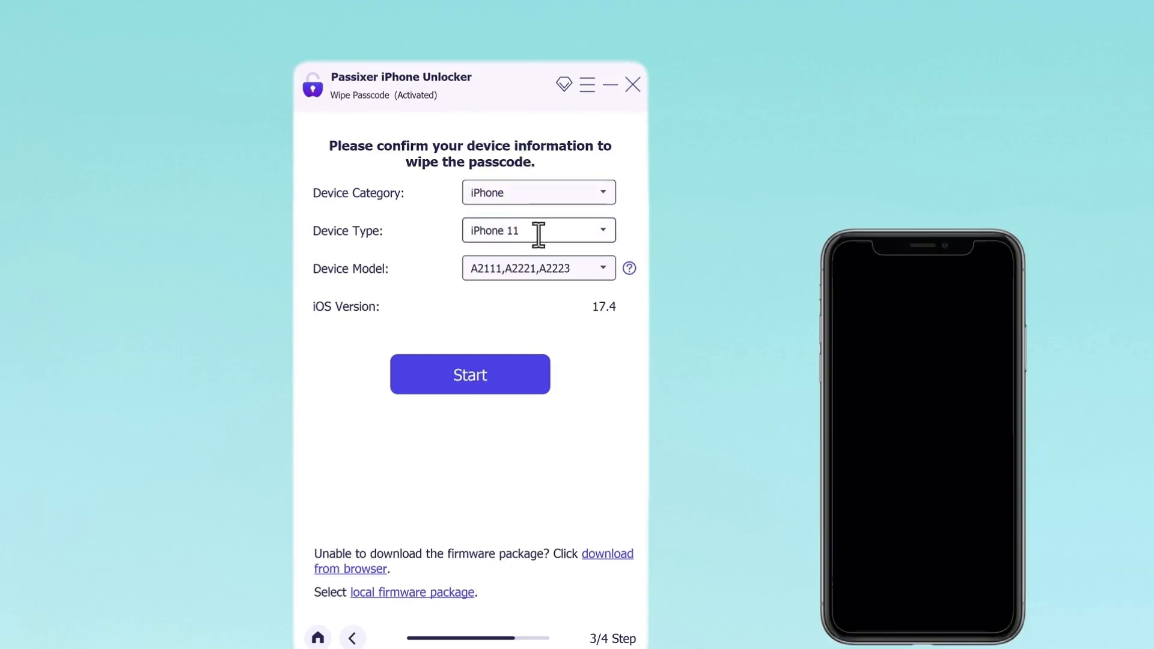
mouse_move(551, 342)
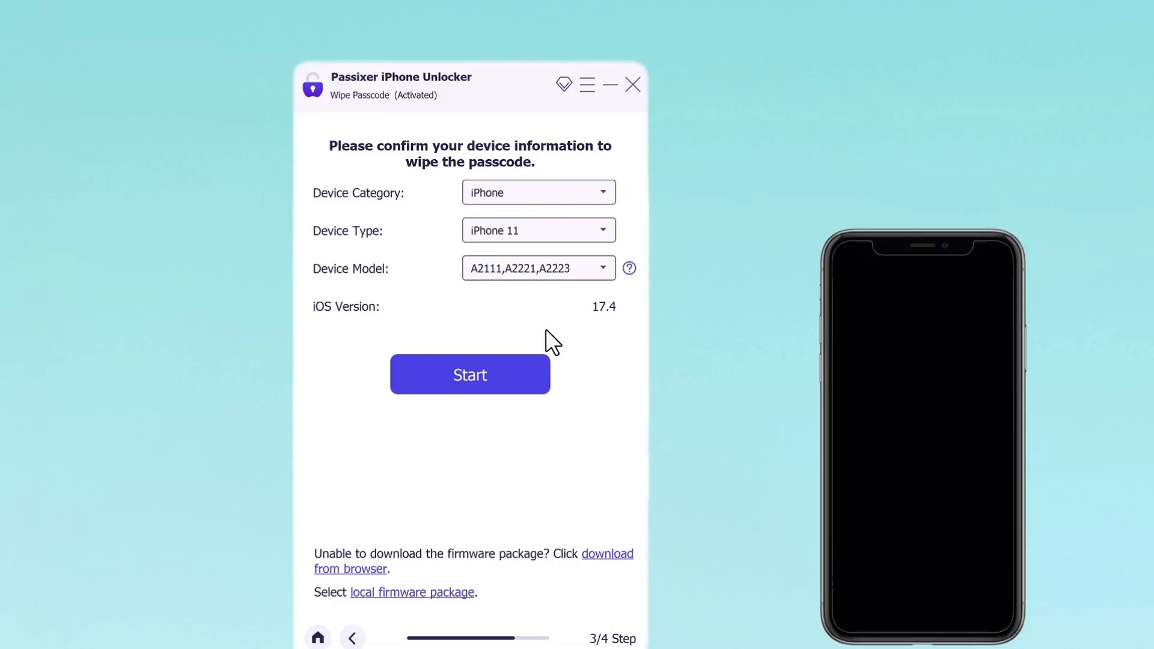
left_click(469, 374)
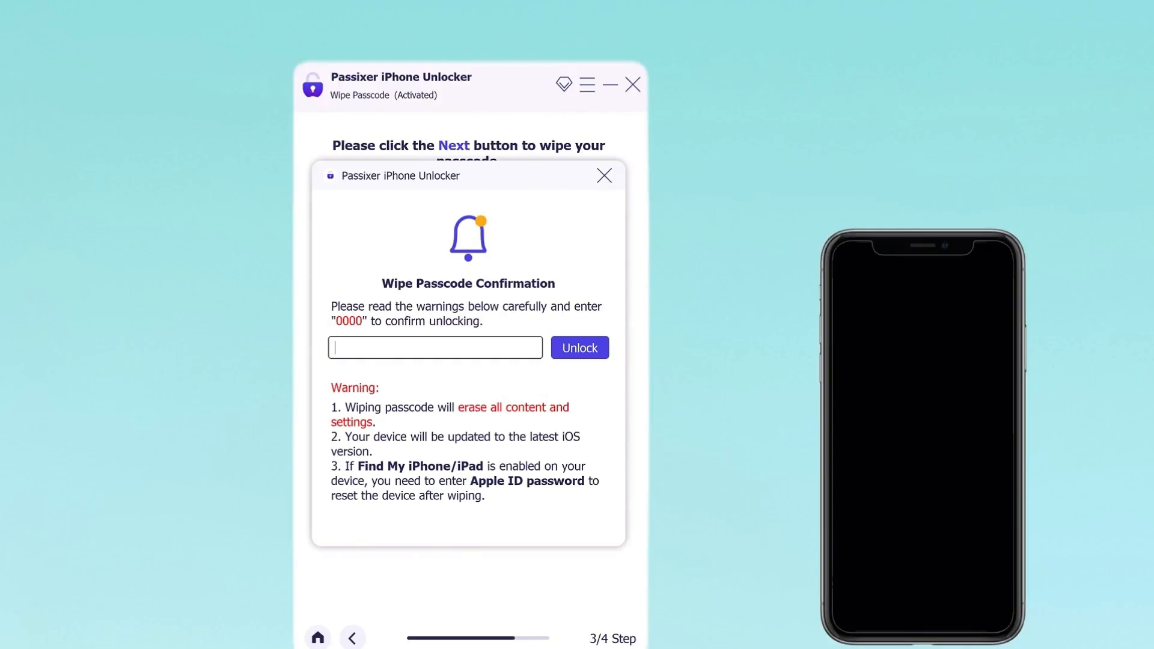
type("000")
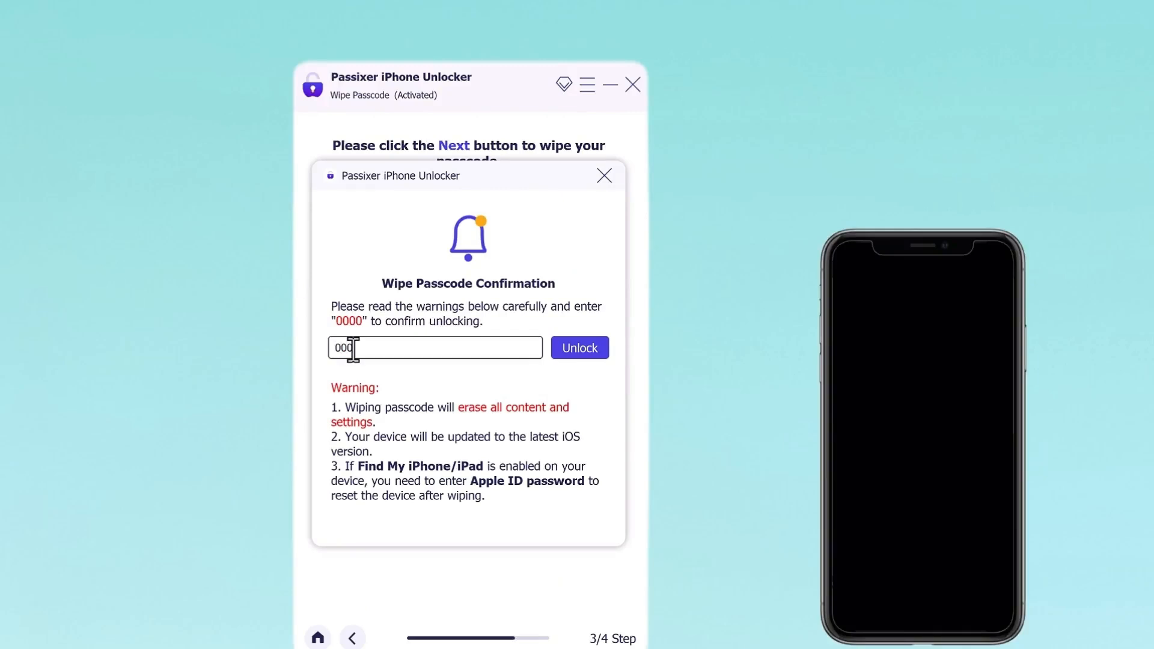
type("0")
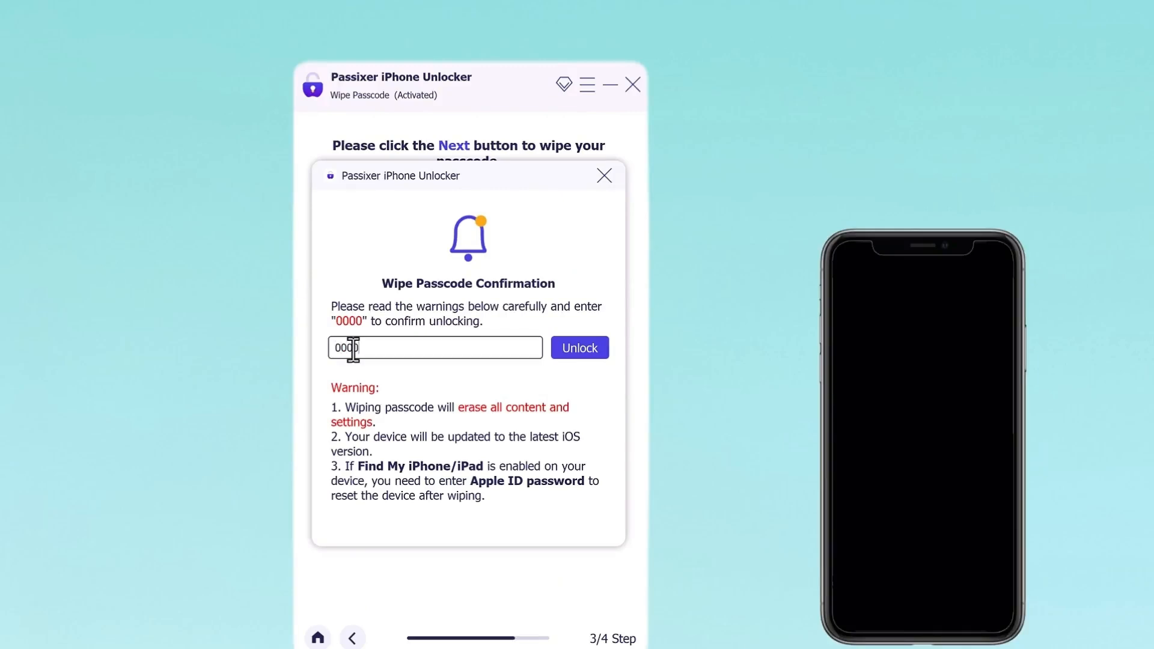
left_click(578, 348)
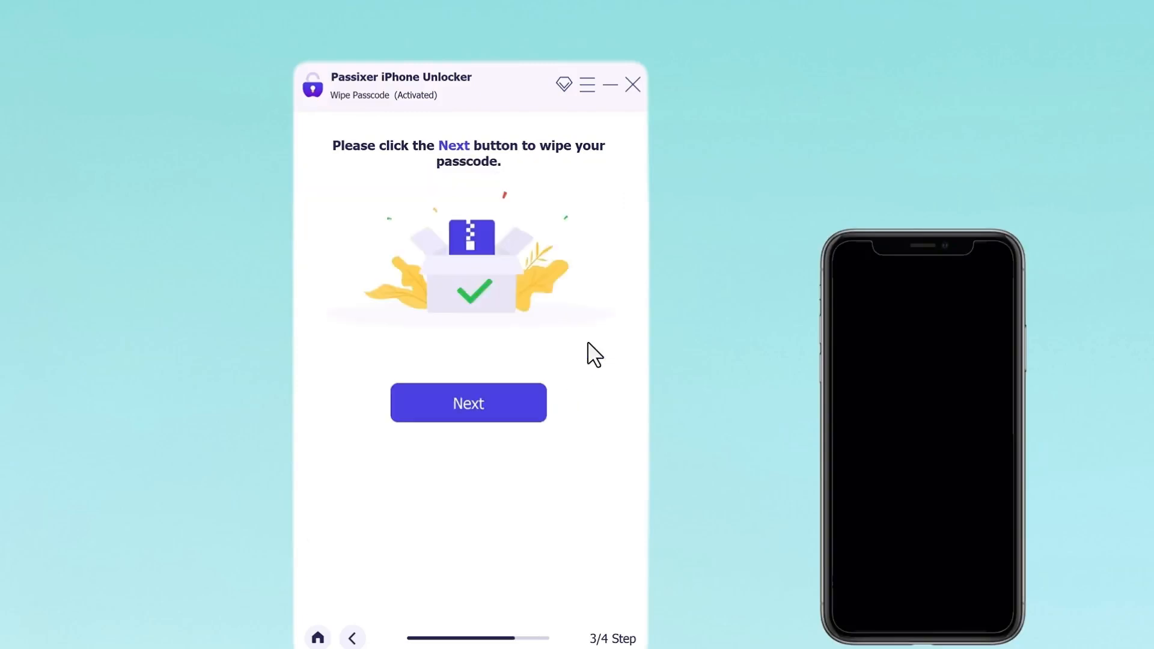
left_click(468, 403)
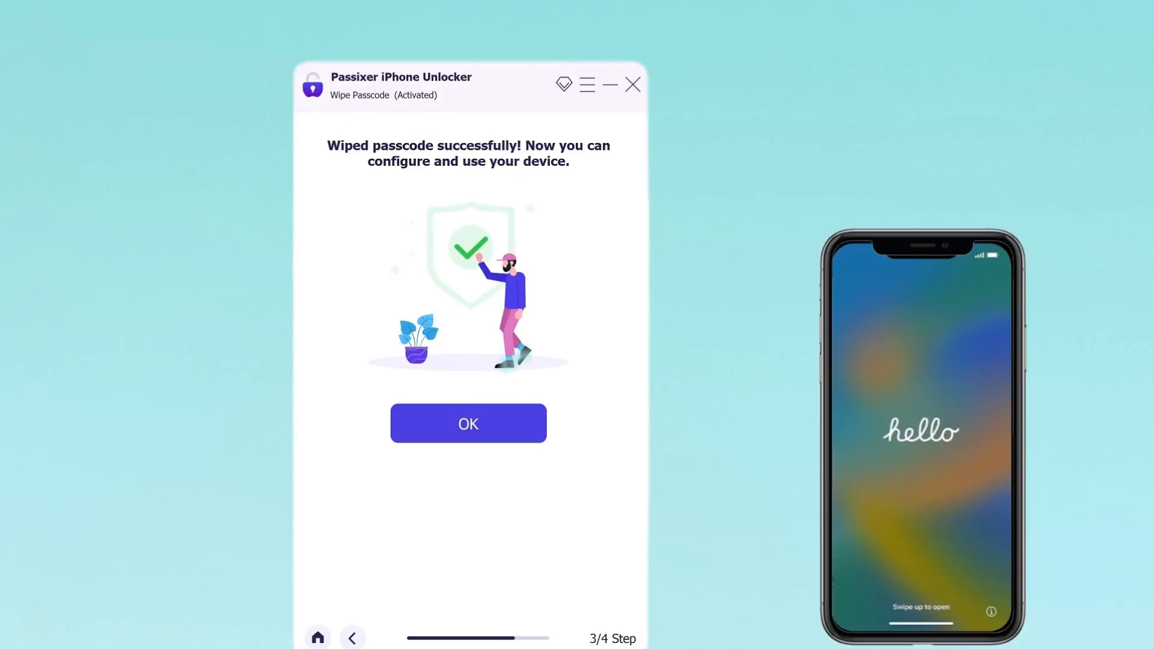
left_click(468, 423)
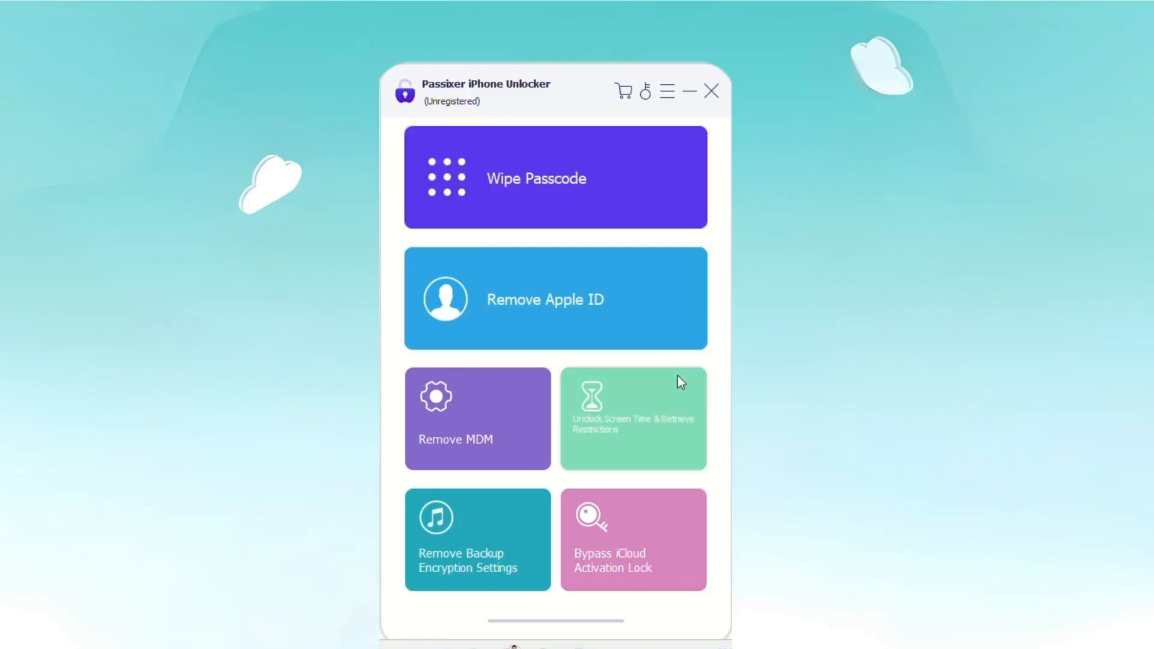
Begin Bypass iCloud Activation Lock and browse the iOS Jailbreak Tutorial guide
left_click(631, 539)
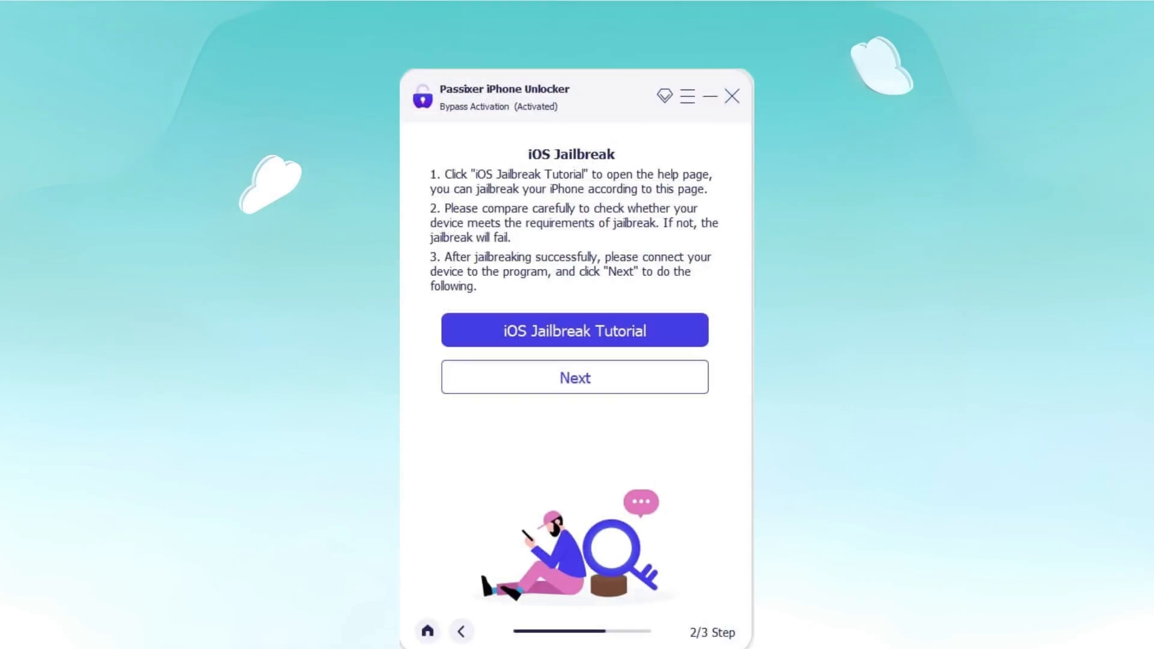
left_click(574, 330)
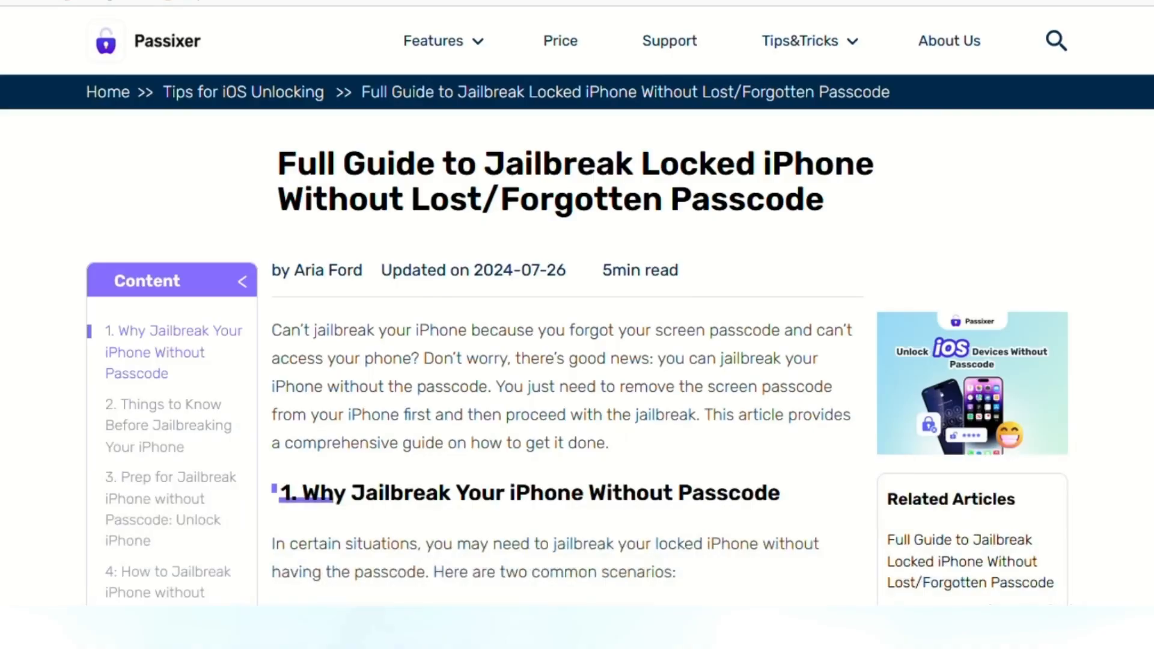
scroll("down", 3)
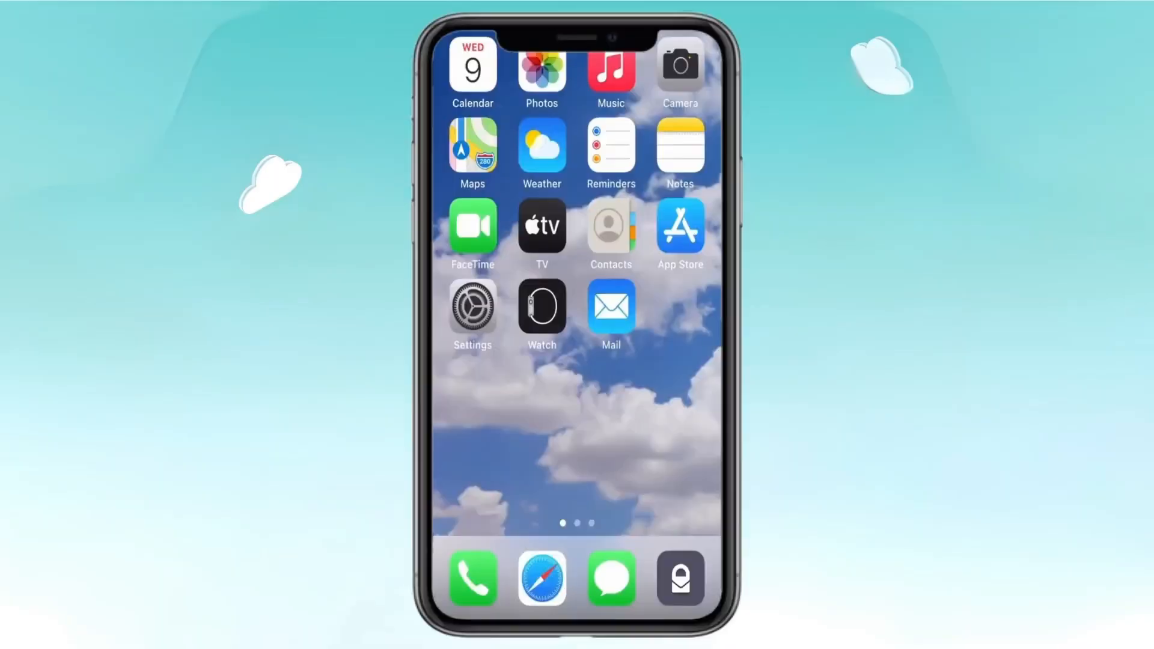
On iforgot.apple.com, submit the Apple ID, decline device options, and enter a new phone number
left_click(542, 579)
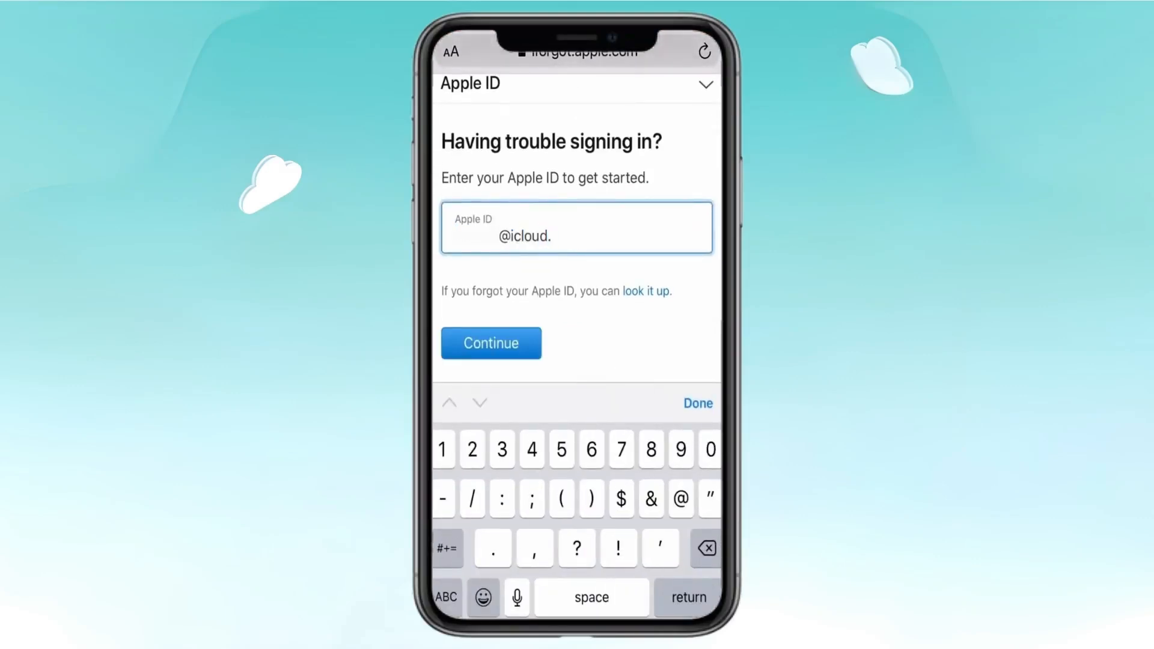
left_click(491, 344)
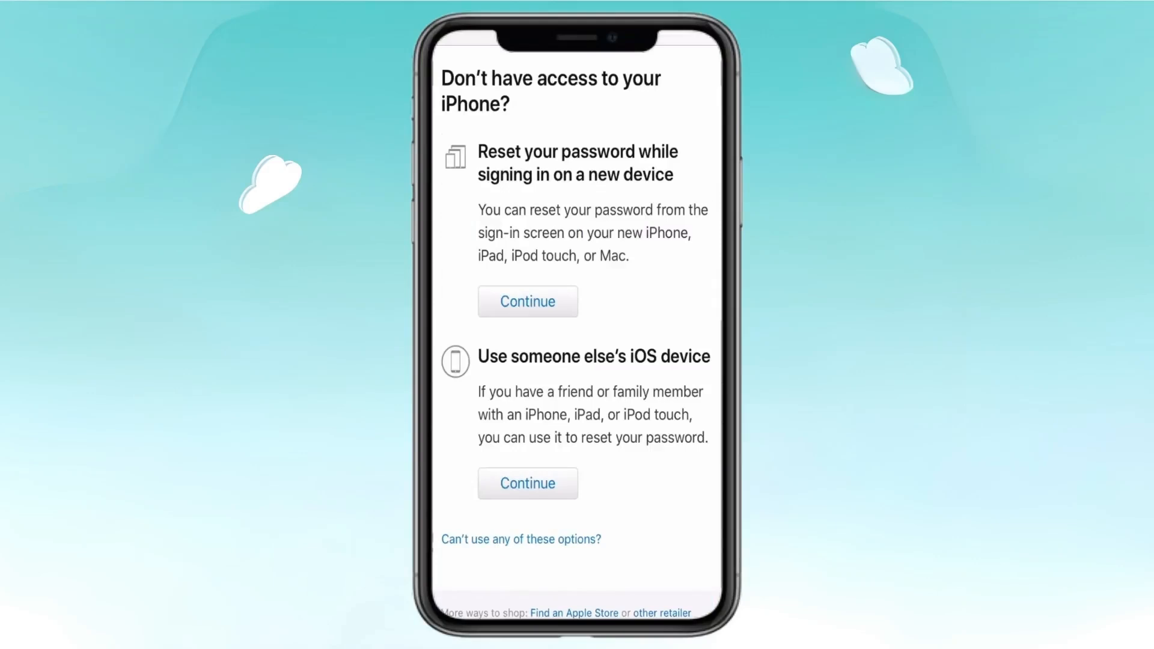
left_click(521, 539)
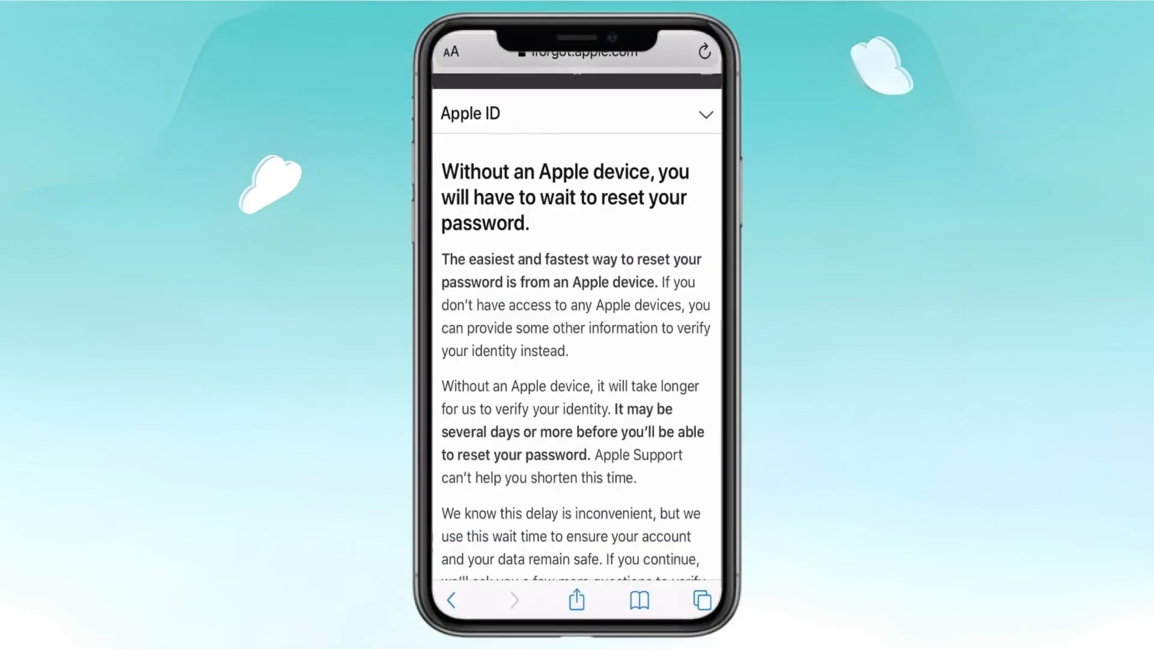
scroll("down", 3)
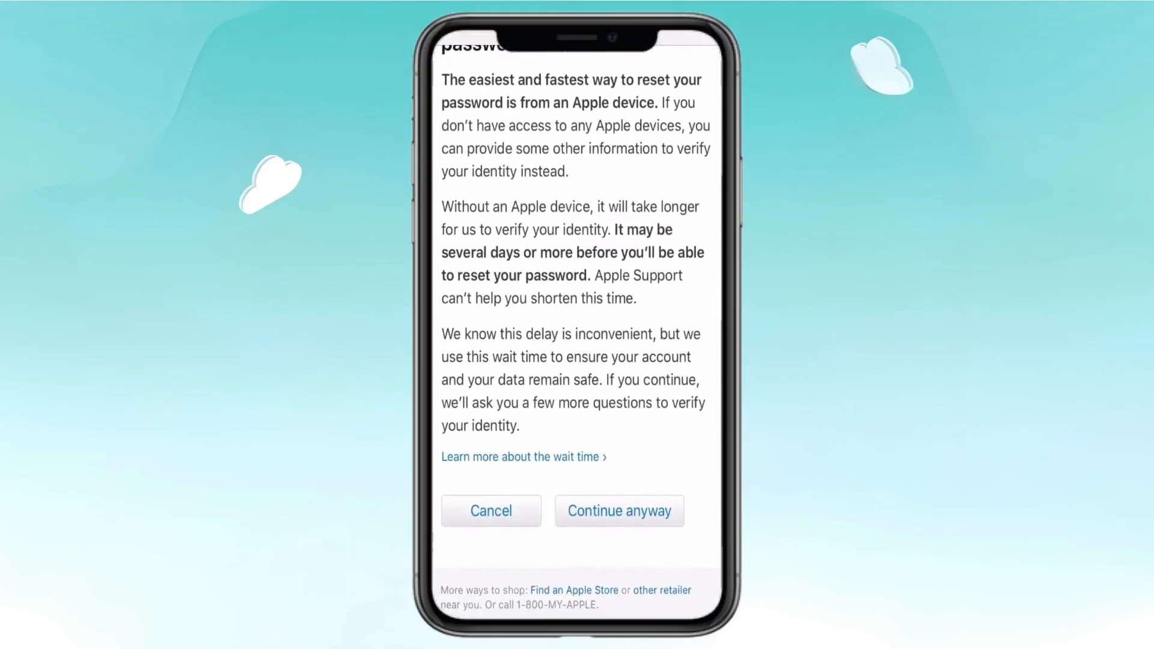
left_click(619, 510)
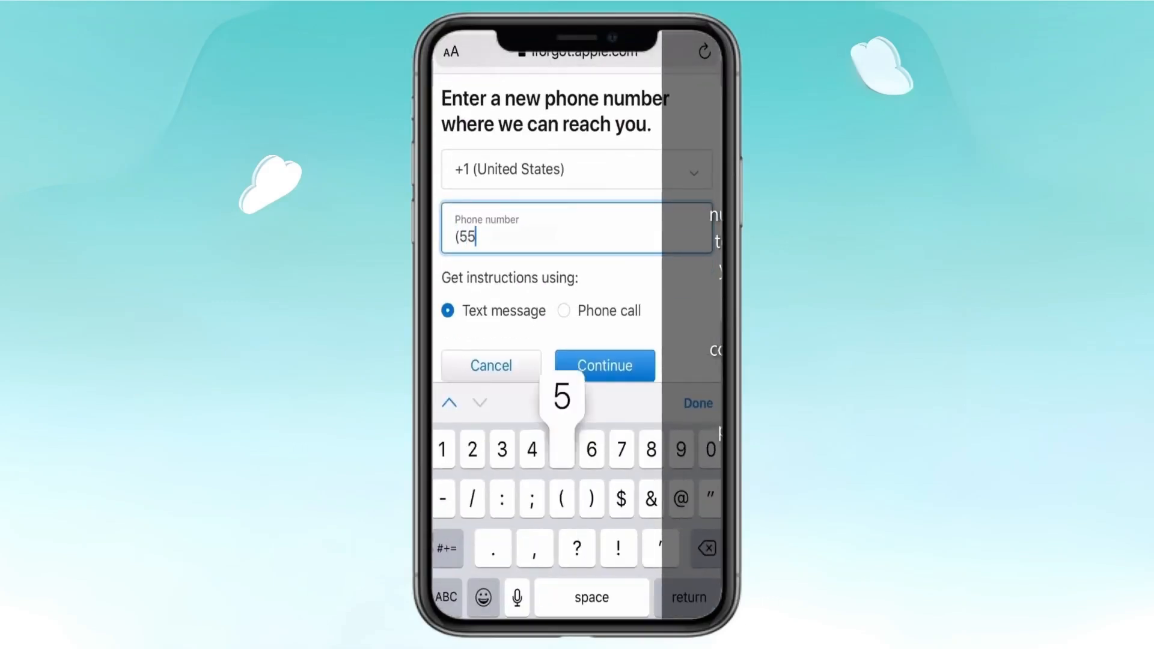
left_click(561, 449)
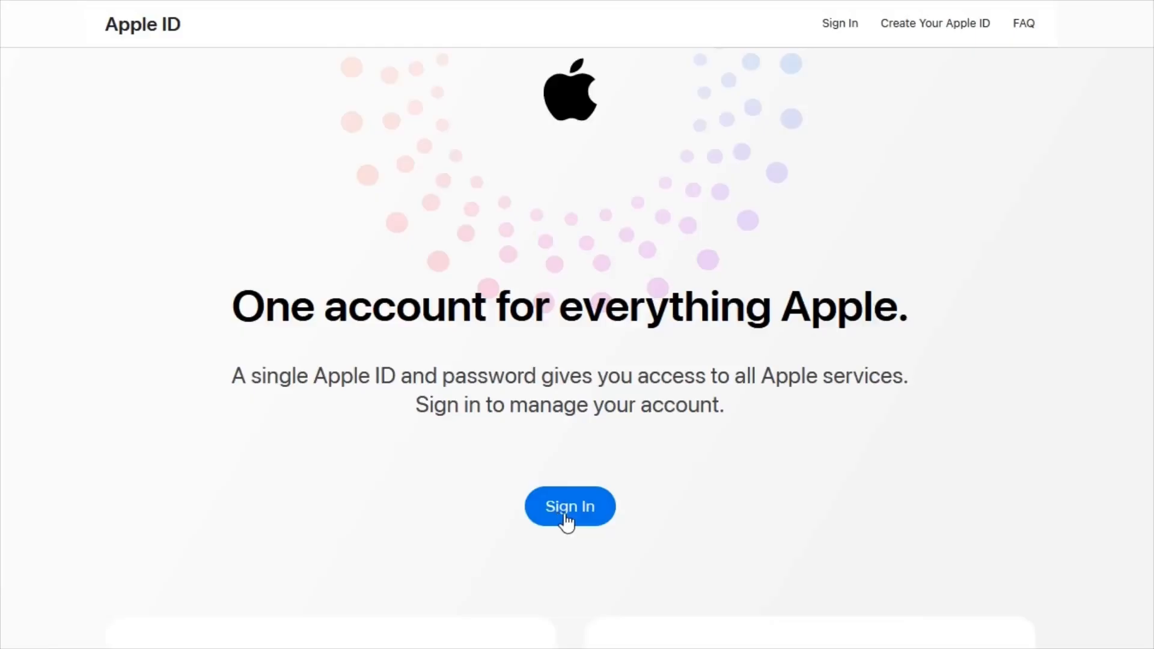
From Sign In, follow 'Forgot Apple ID or password?' to the 'look it up' form
left_click(570, 506)
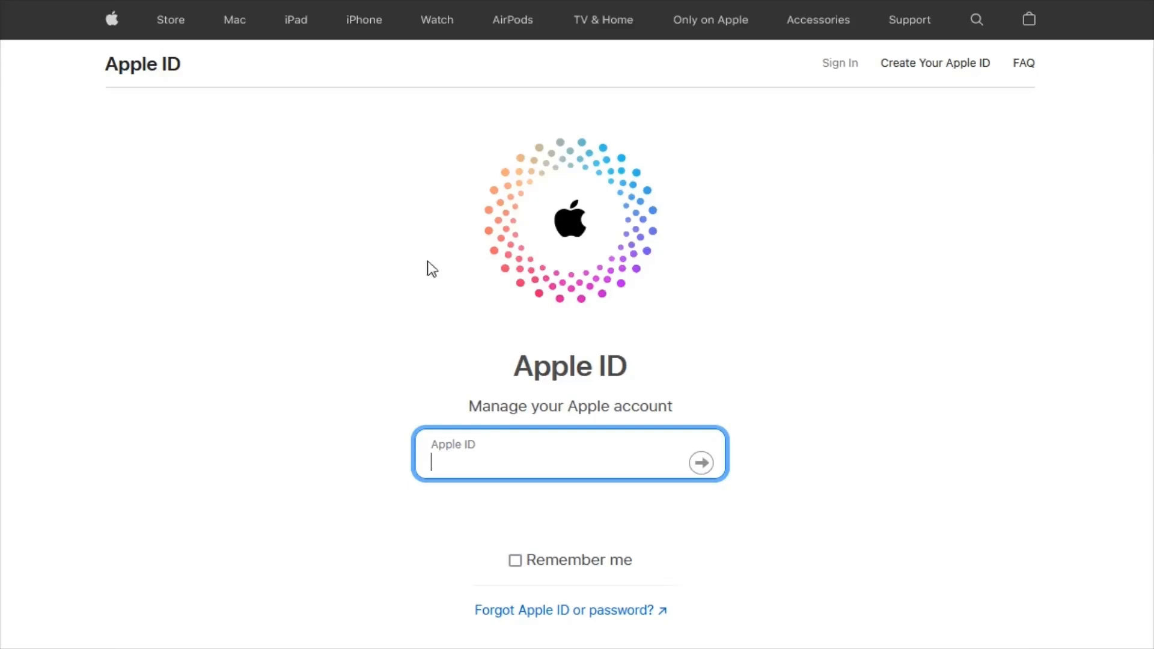
mouse_move(563, 630)
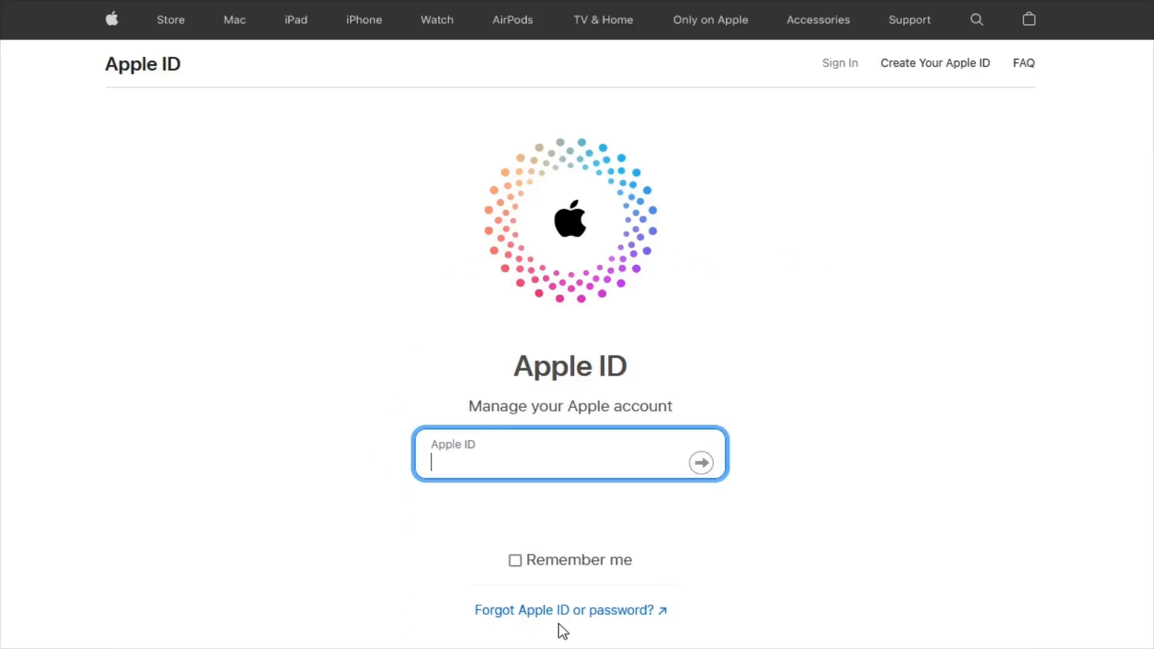
mouse_move(564, 610)
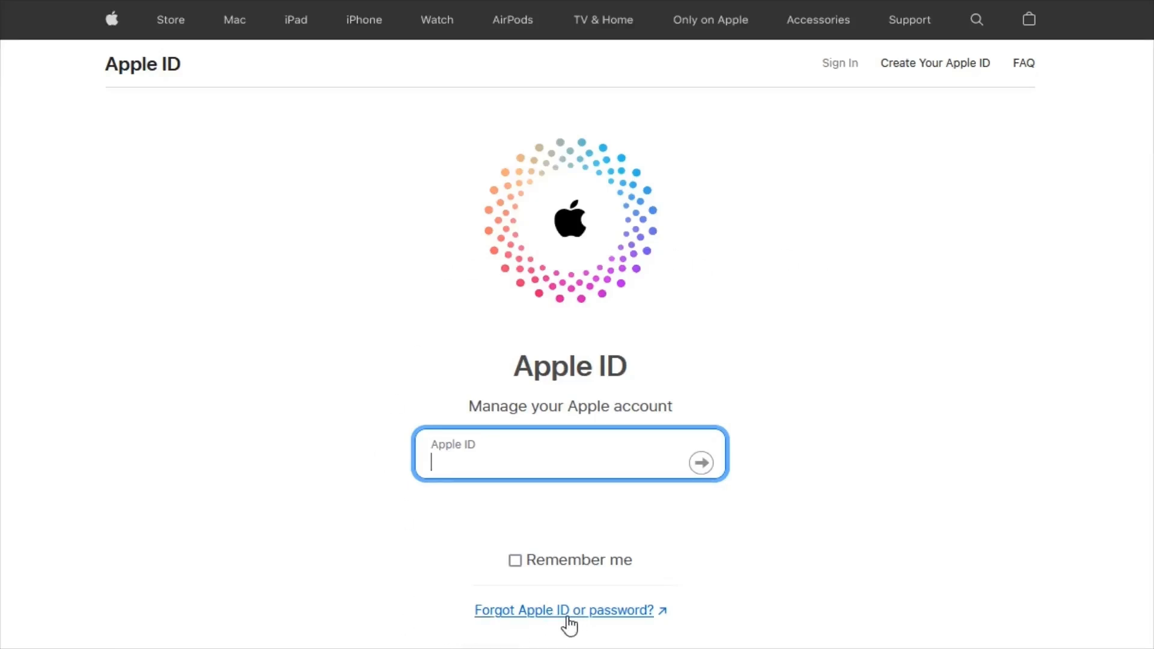
left_click(564, 610)
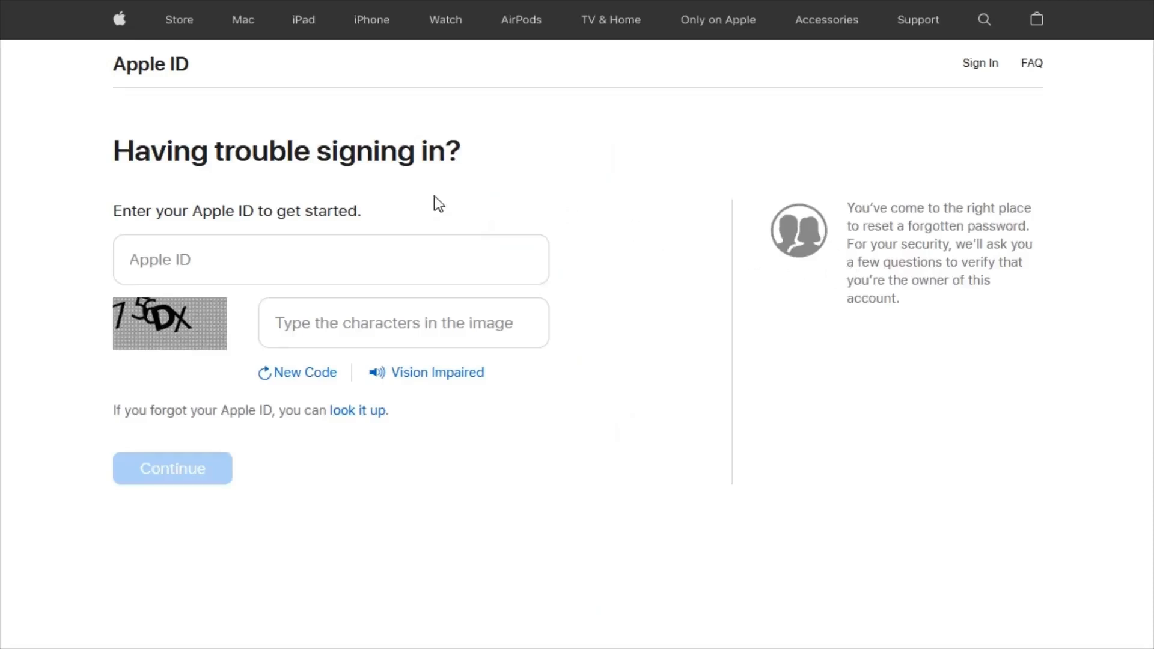
mouse_move(92, 257)
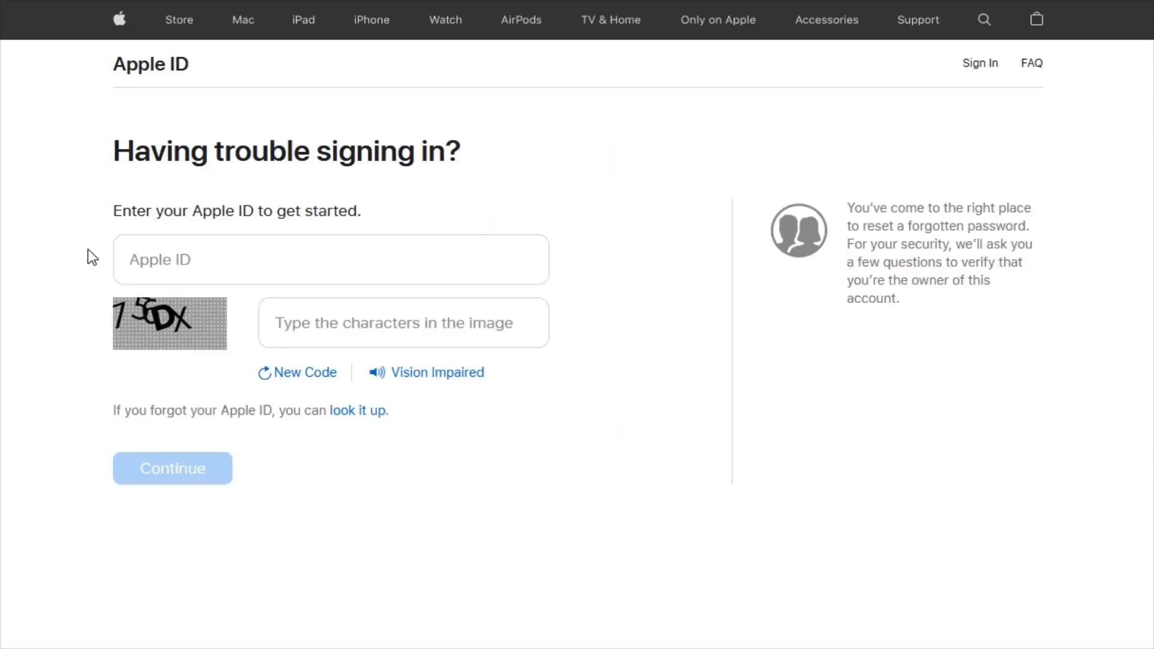
left_click(403, 322)
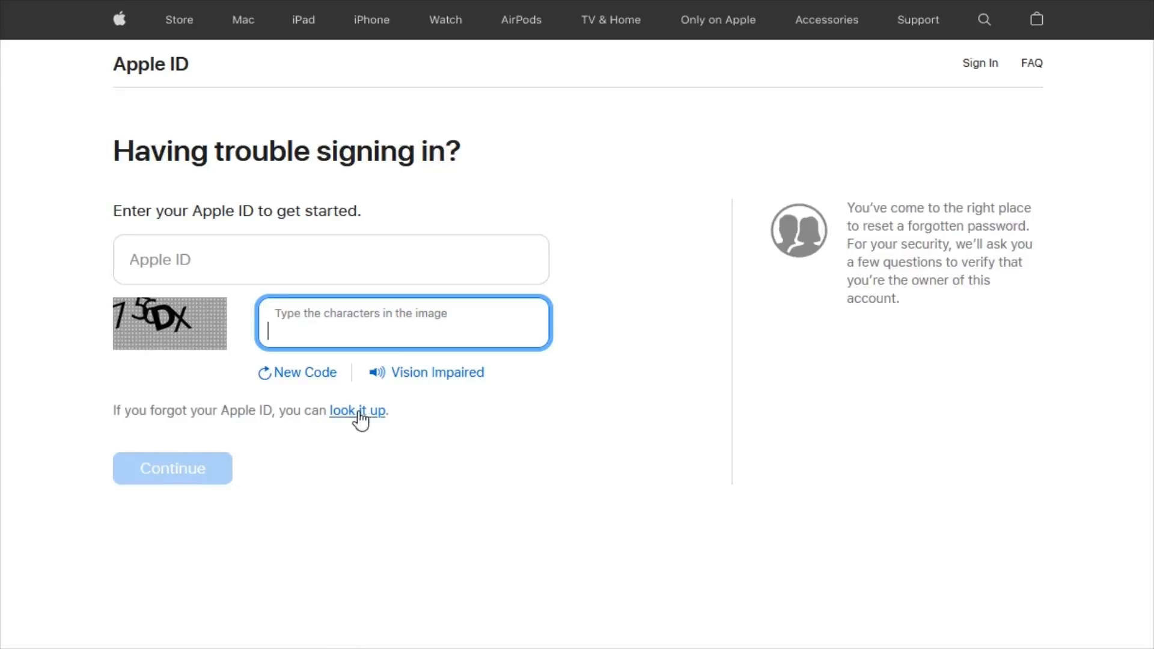
left_click(357, 411)
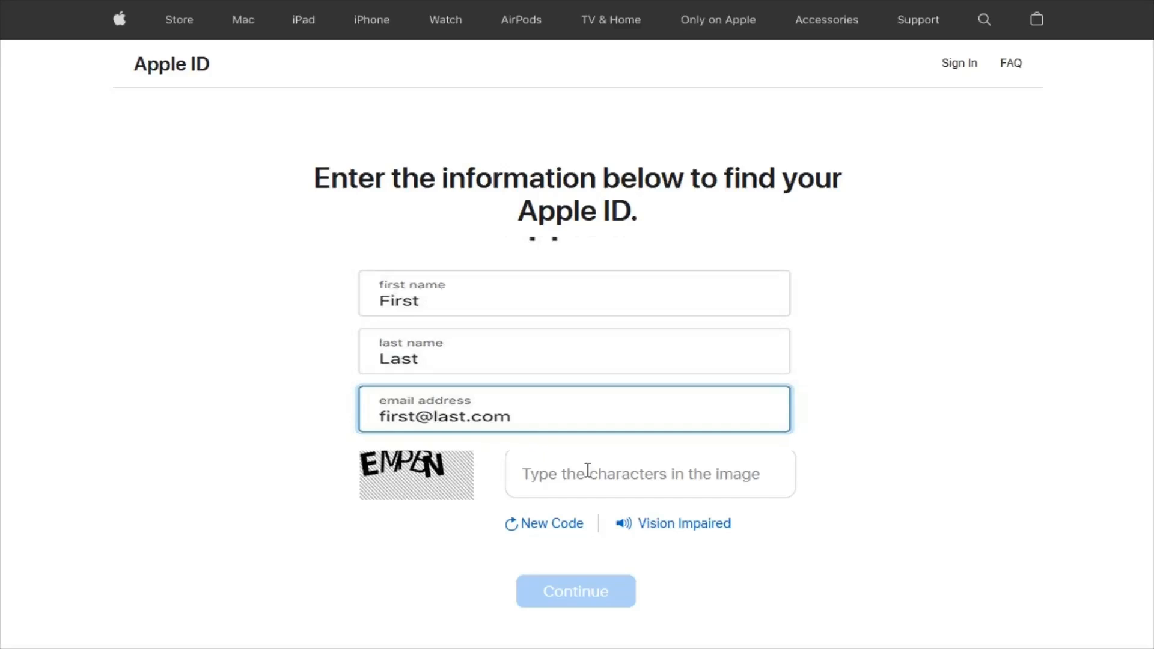
Submit the lookup, retry after 'No Apple ID Found', then go to the found account
left_click(576, 591)
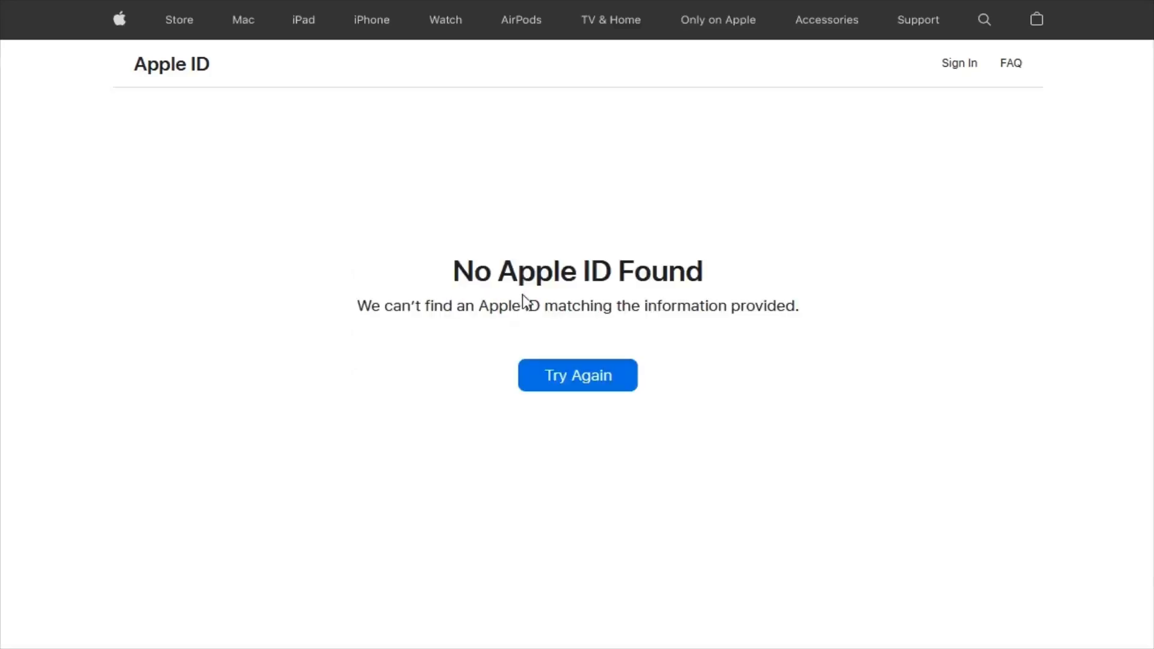
left_click(577, 375)
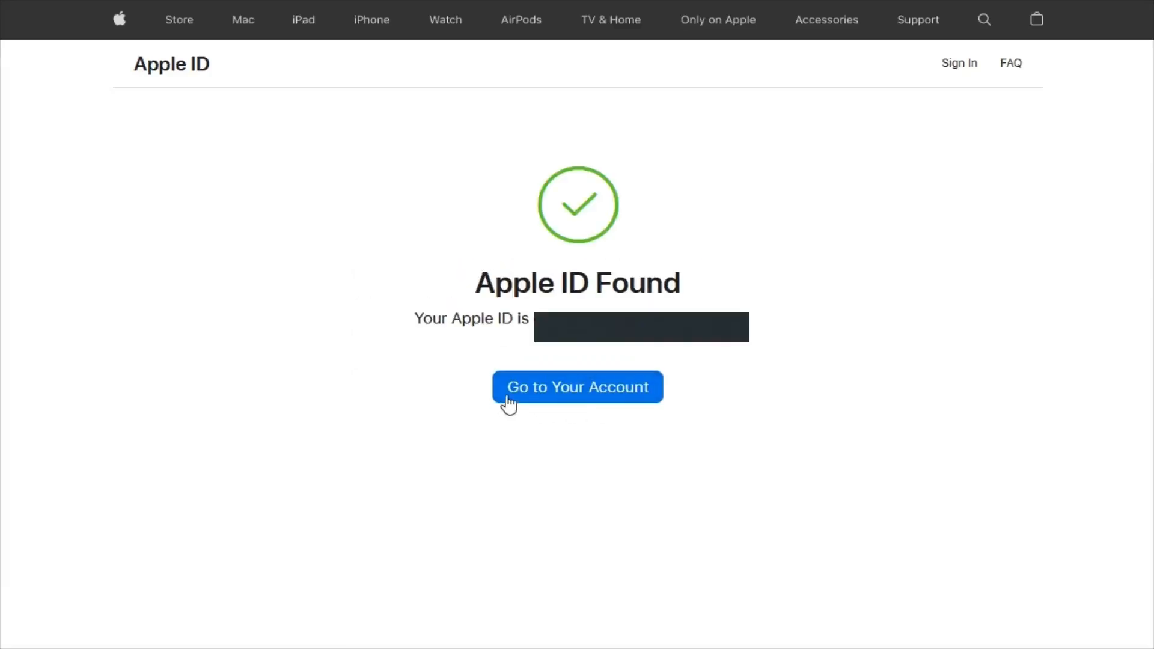
left_click(577, 387)
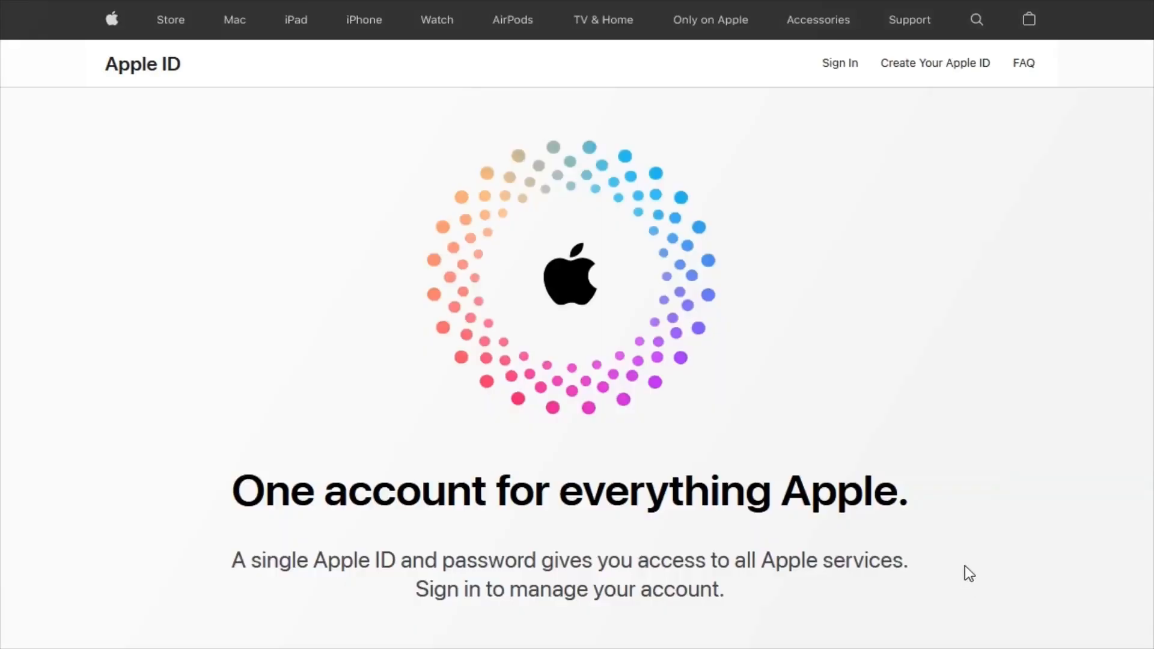
scroll("down", 3)
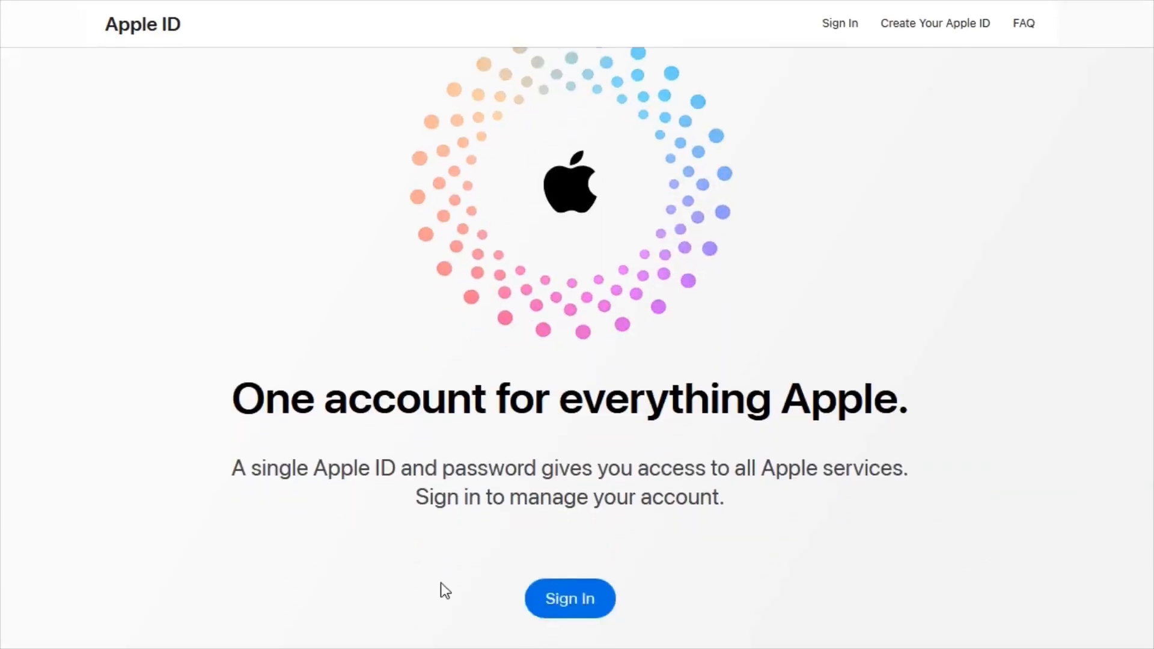